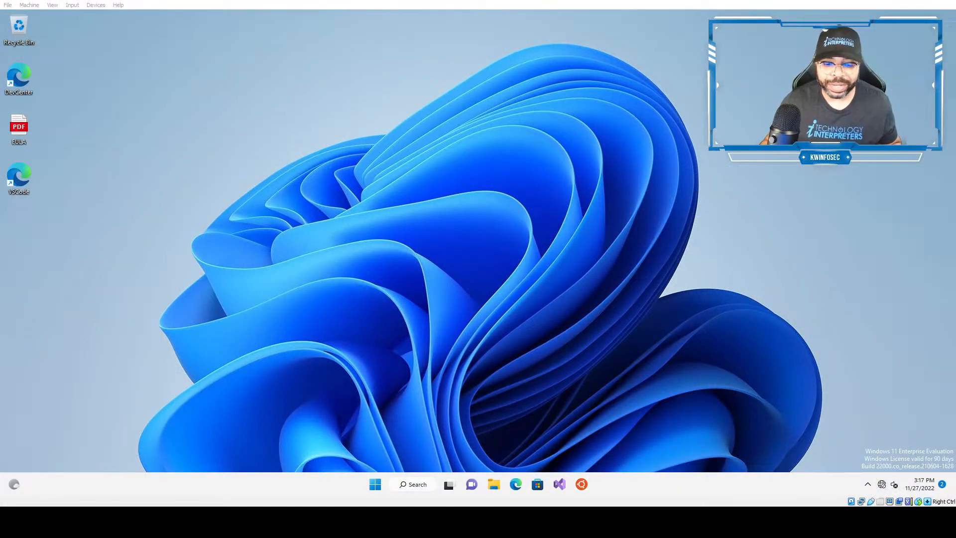
Launch Command Prompt from Windows Search, landing at the user's home folder.
left_click(413, 484)
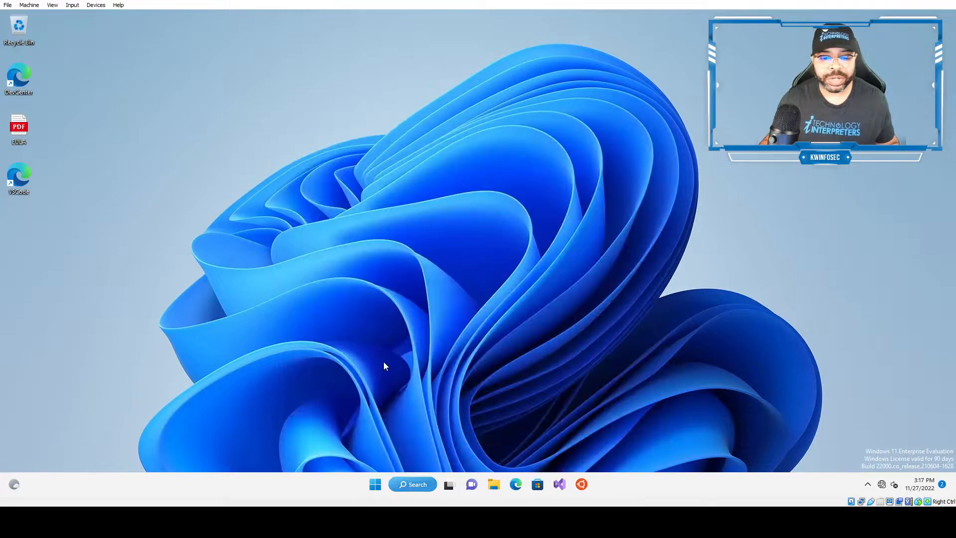
left_click(413, 484)
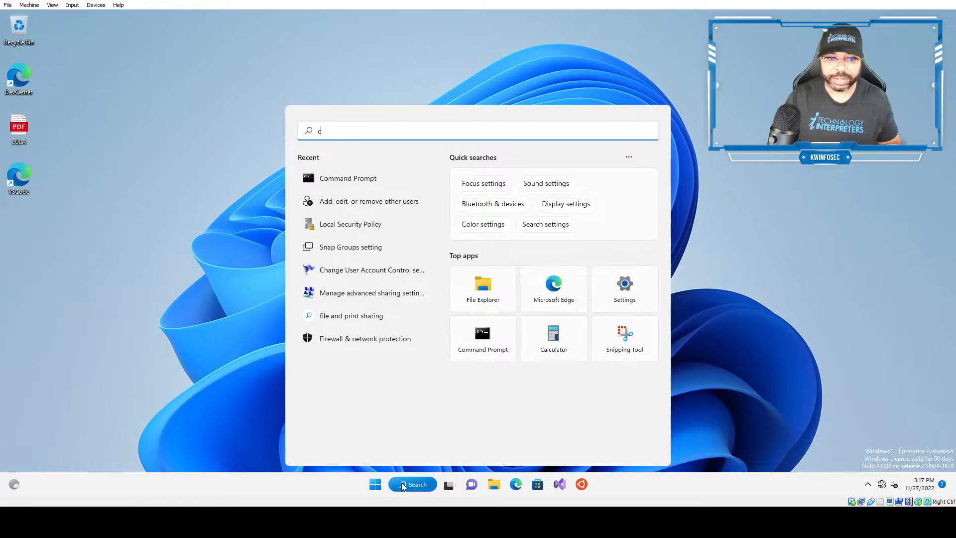
type("md")
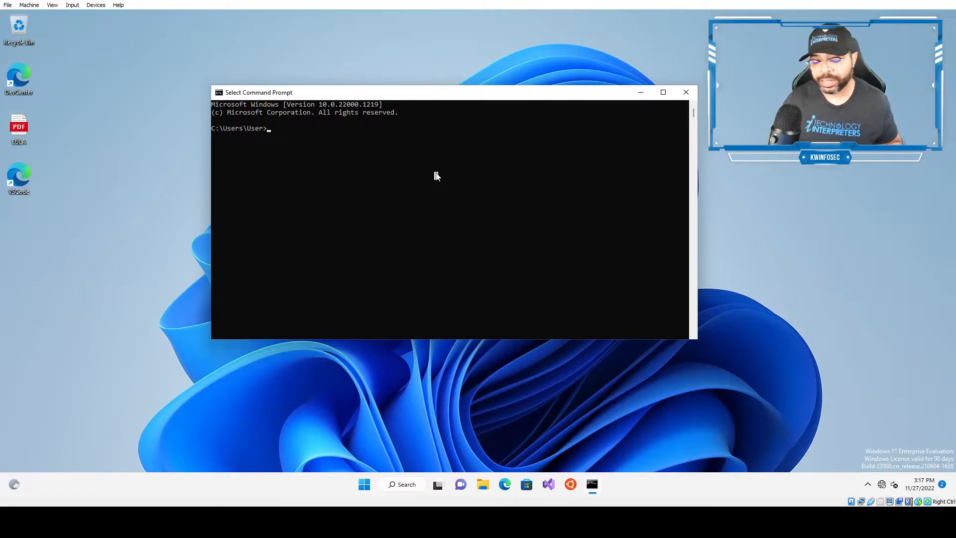
List the home folder with dir, change into Desktop, and list its empty contents.
type("dir")
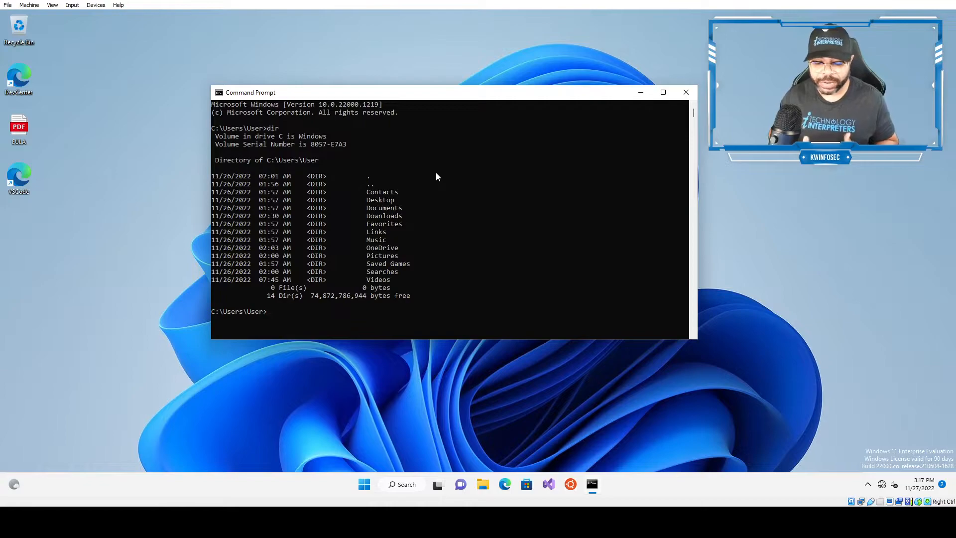
type("cd")
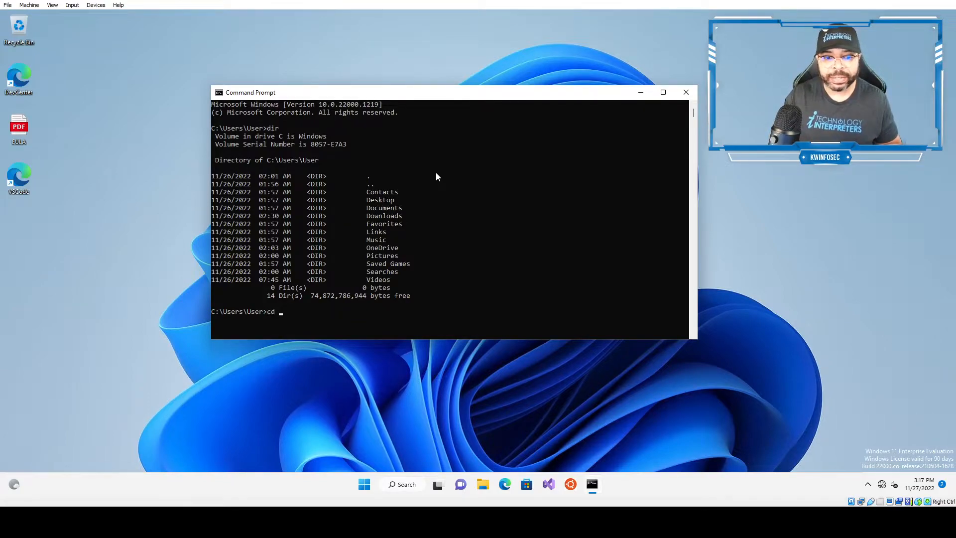
type("Des")
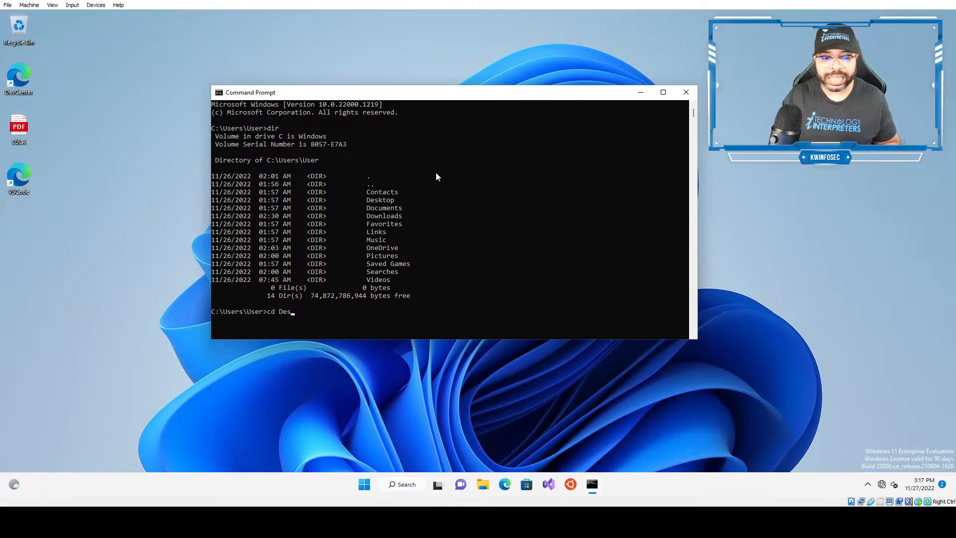
type("k")
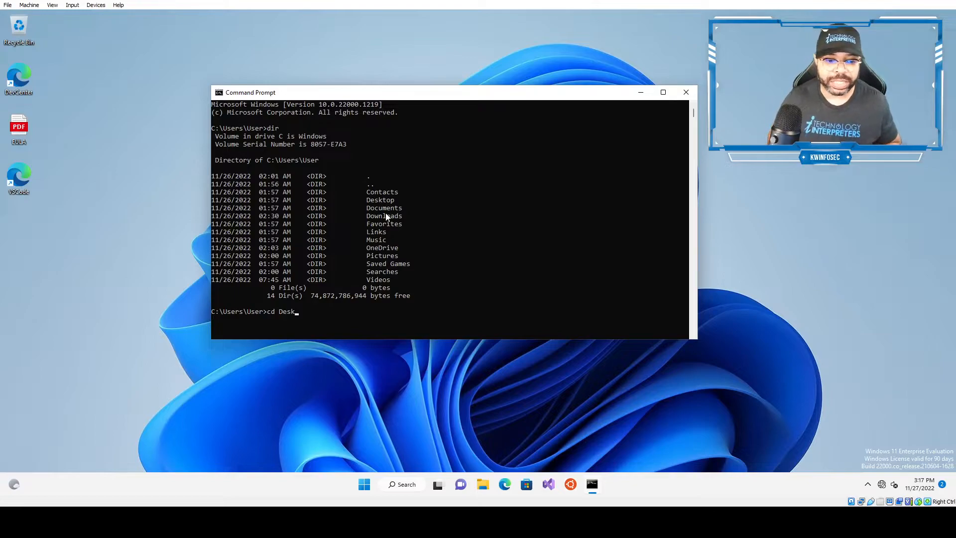
type("top")
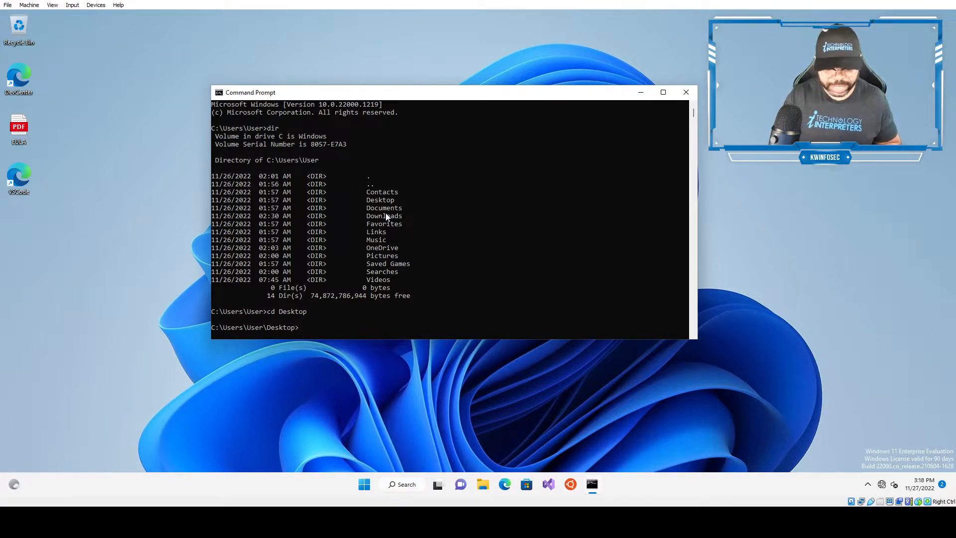
type("dir")
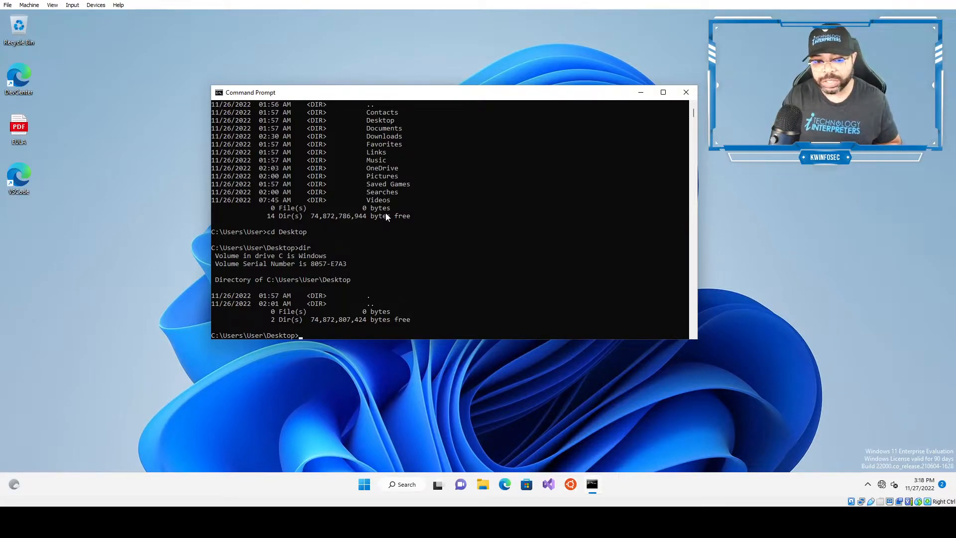
Step up with cd .., re-enter Desktop, then jump to the C:\ root with cd \.
type("cd")
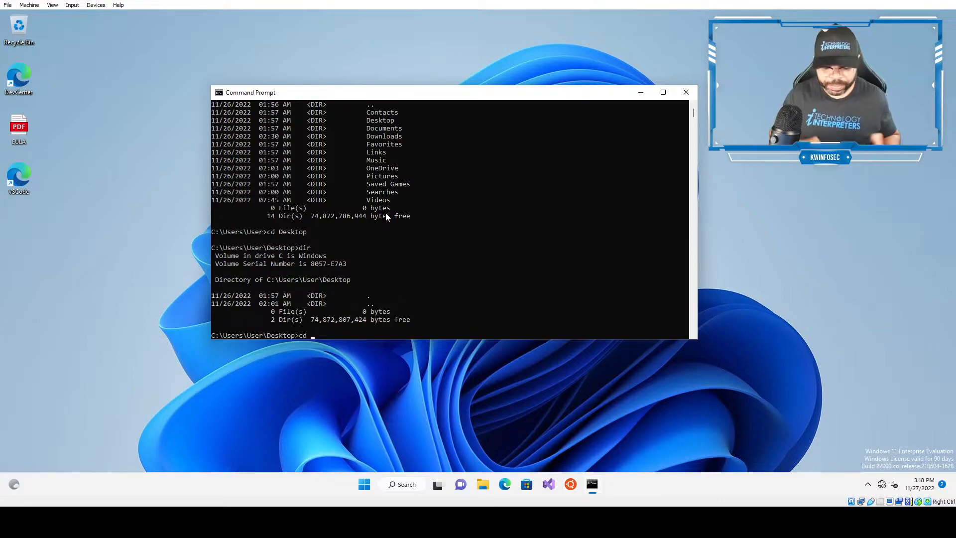
type("..")
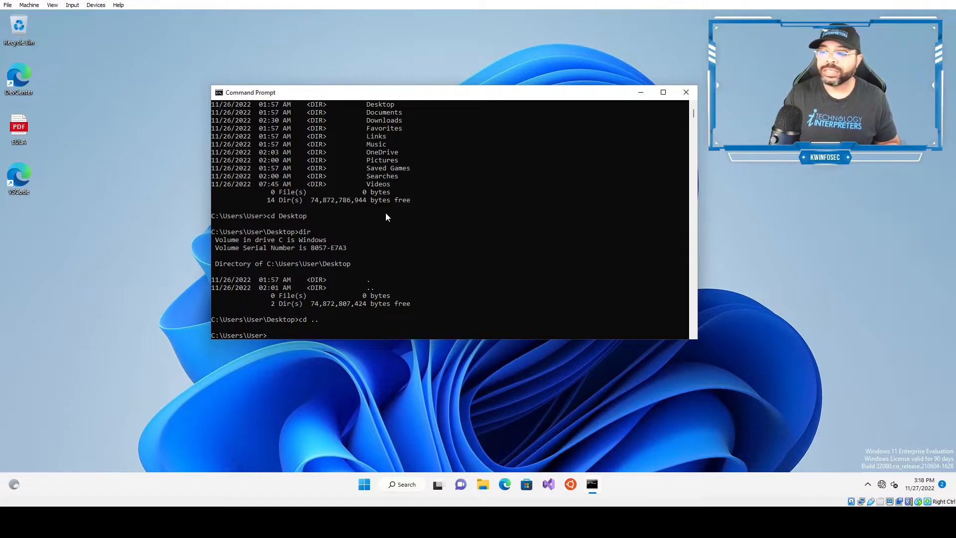
type("cd")
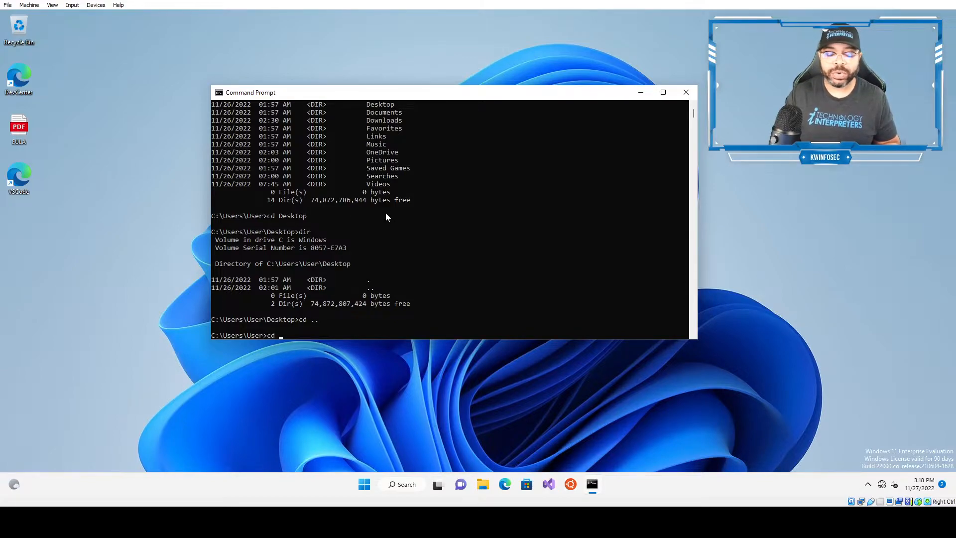
type("Desktop")
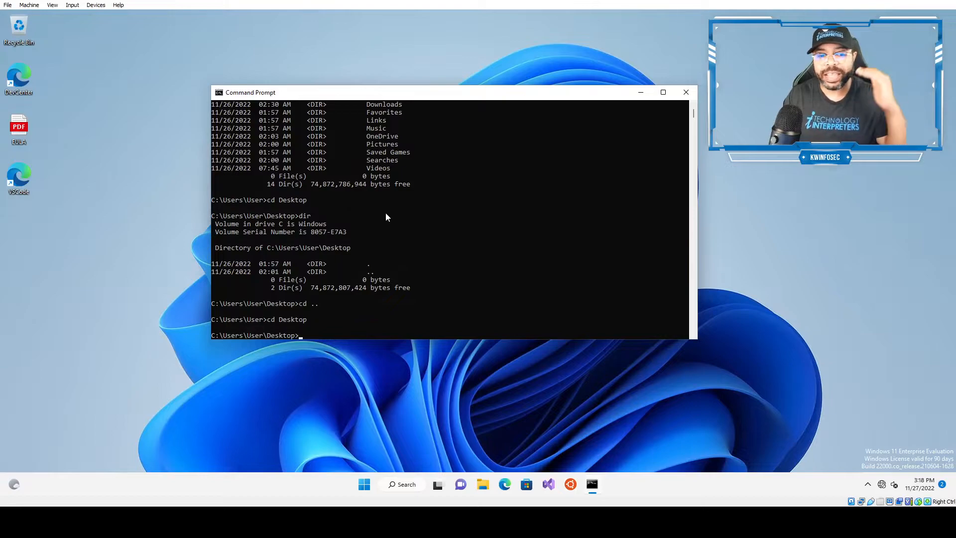
type("cd \\")
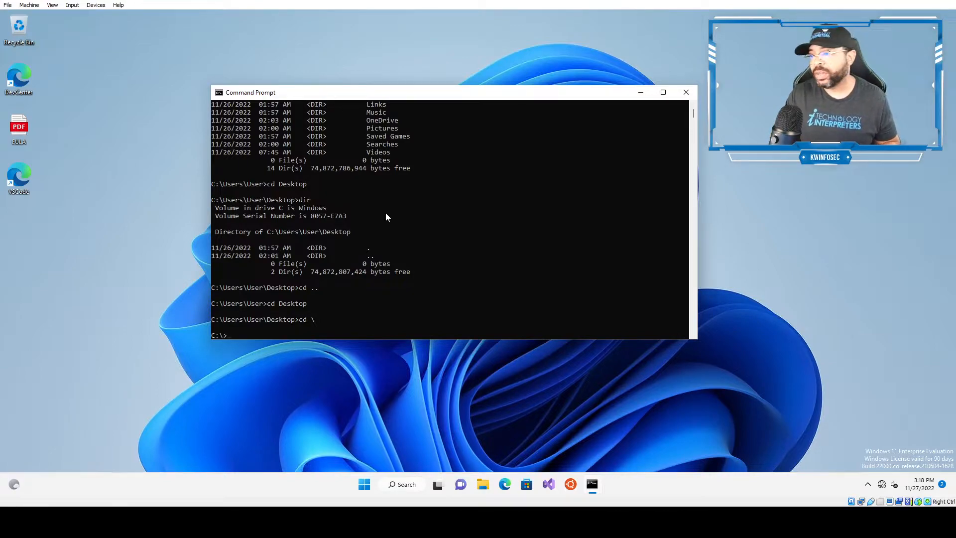
Reach the home folder with cd use*\use*, then enter Desktop with cd desk*.
type("cd")
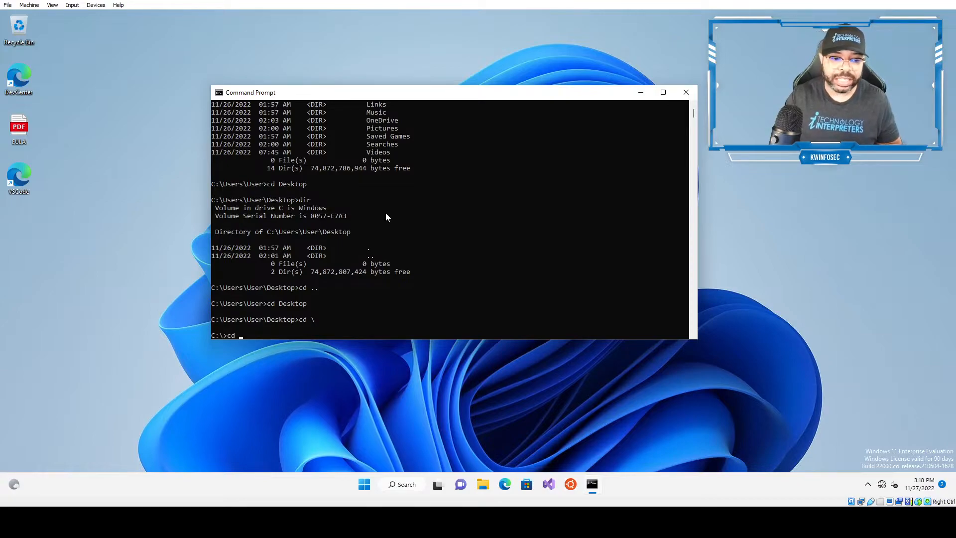
type("use*")
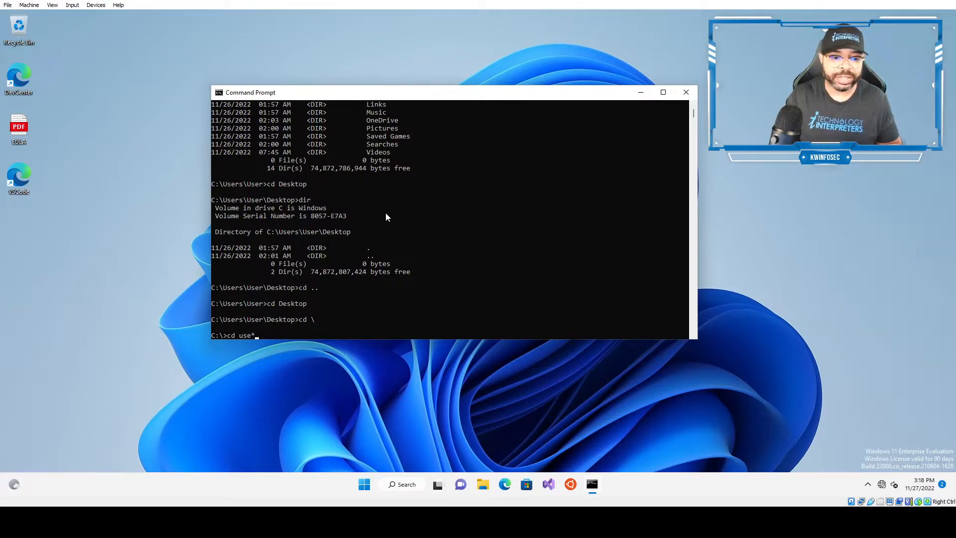
type("\\")
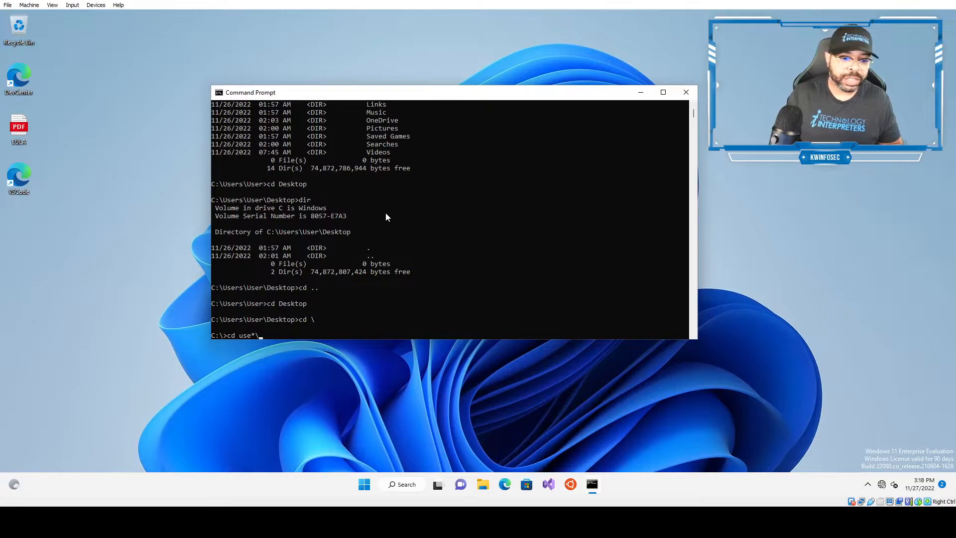
type("use8")
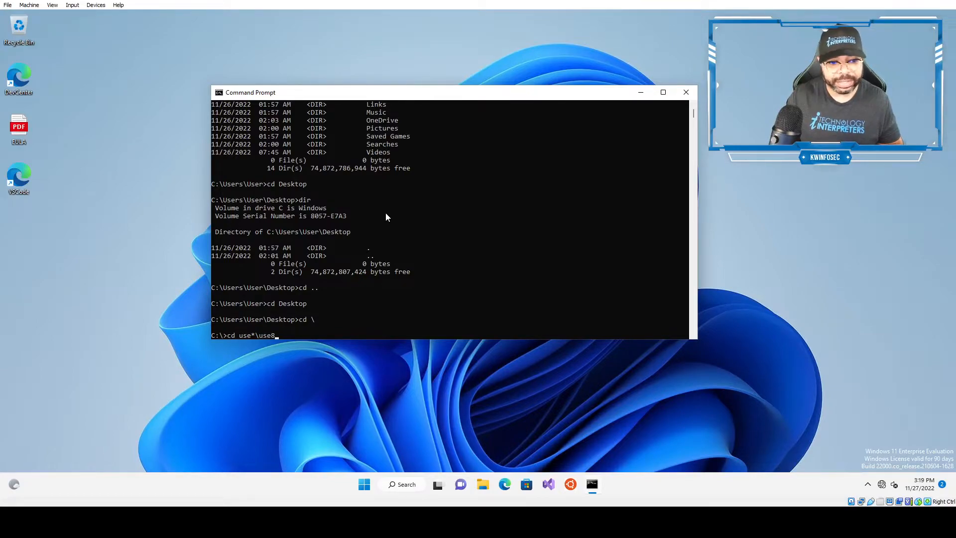
key("Backspace")
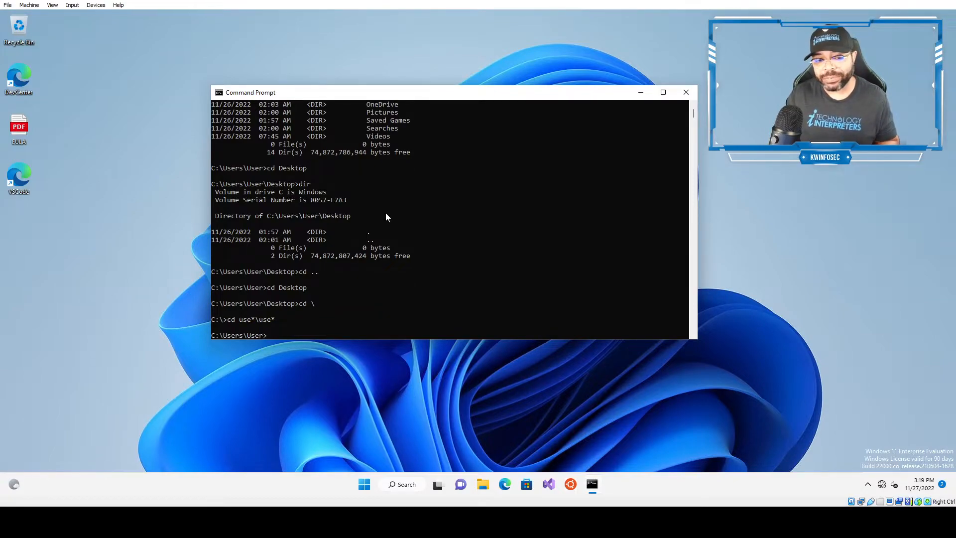
type("cd")
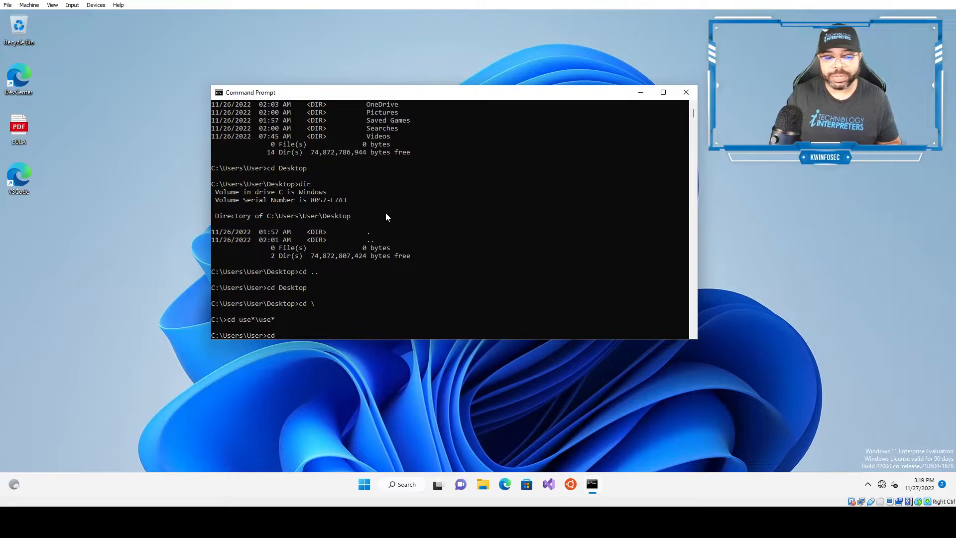
type("desk*")
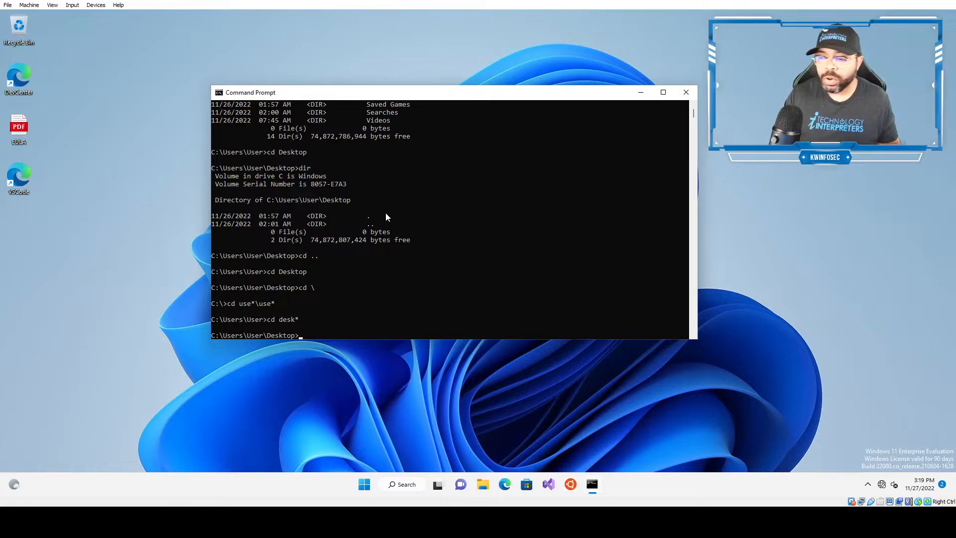
type("md")
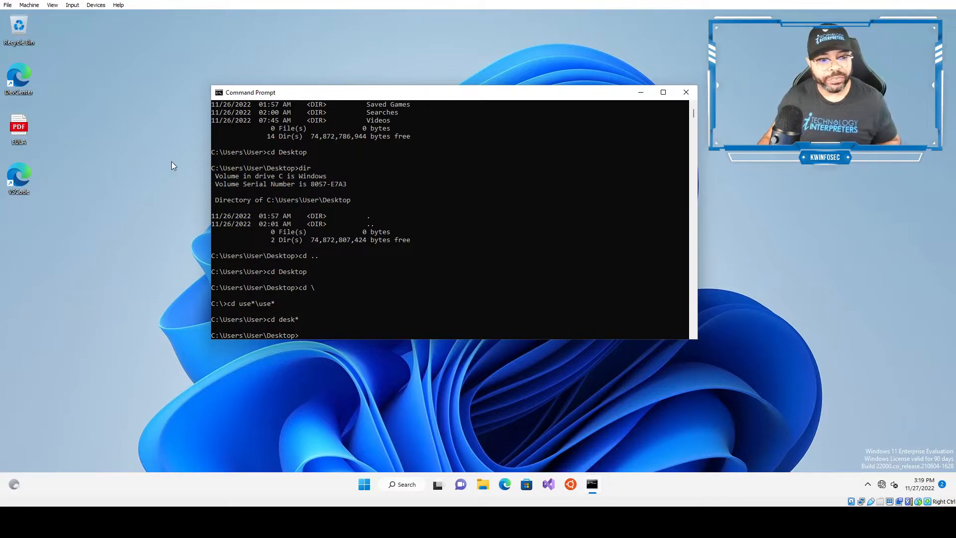
Create a Hello folder on the Desktop with mkdir and change into it.
type("mkdir Hello")
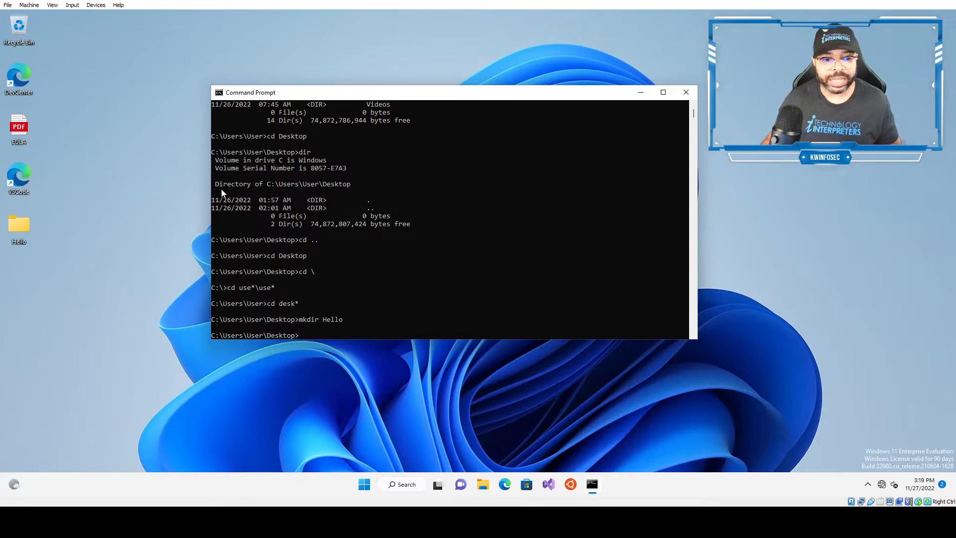
mouse_move(28, 239)
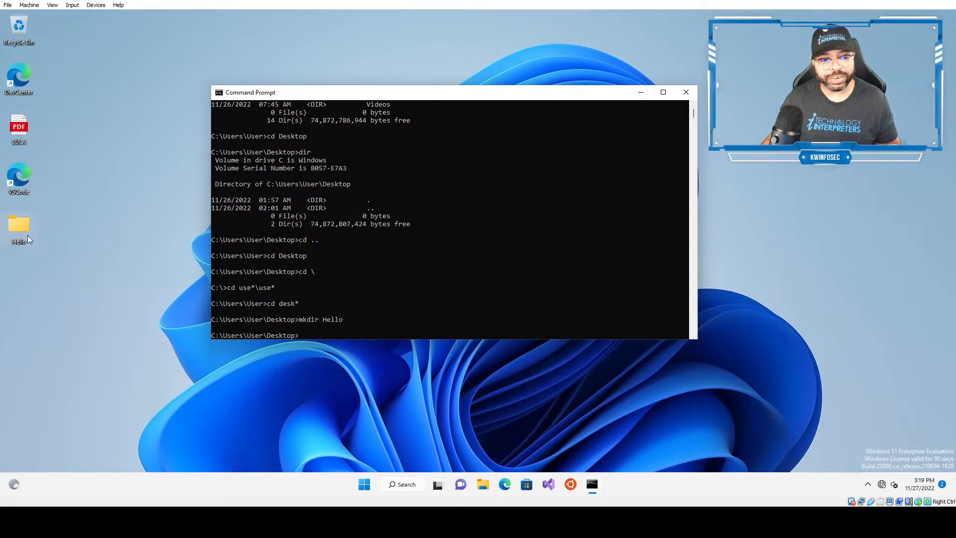
type("g")
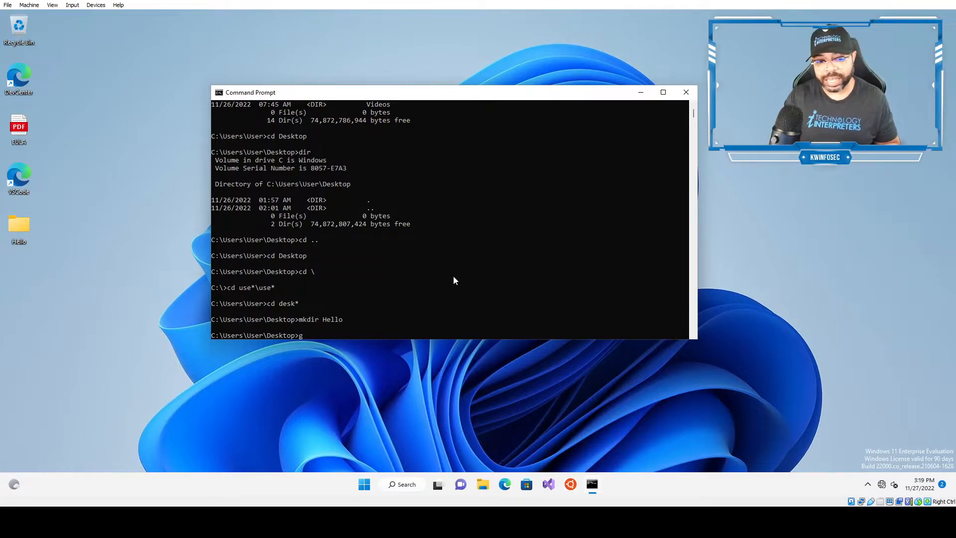
type("cd Hello")
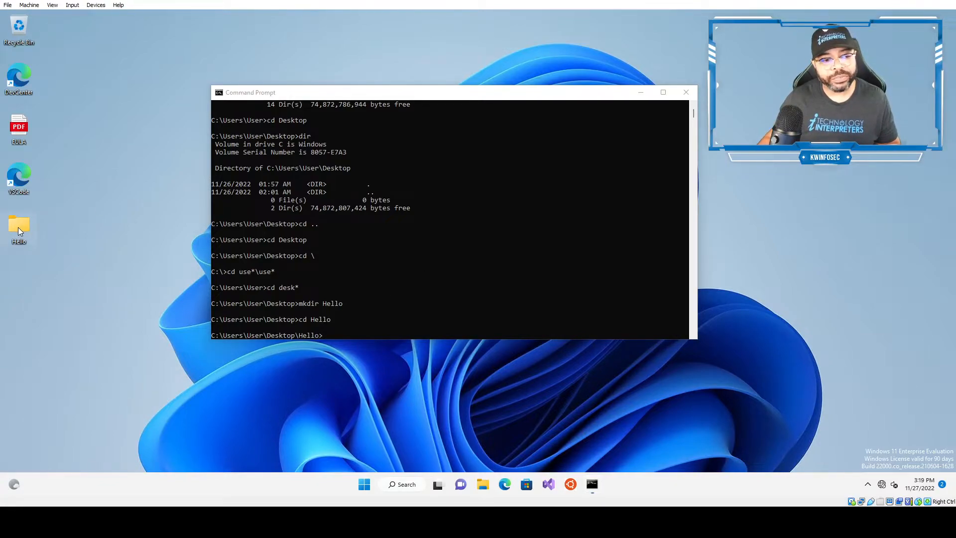
Create a new text document inside the Hello folder and start renaming it.
right_click(378, 286)
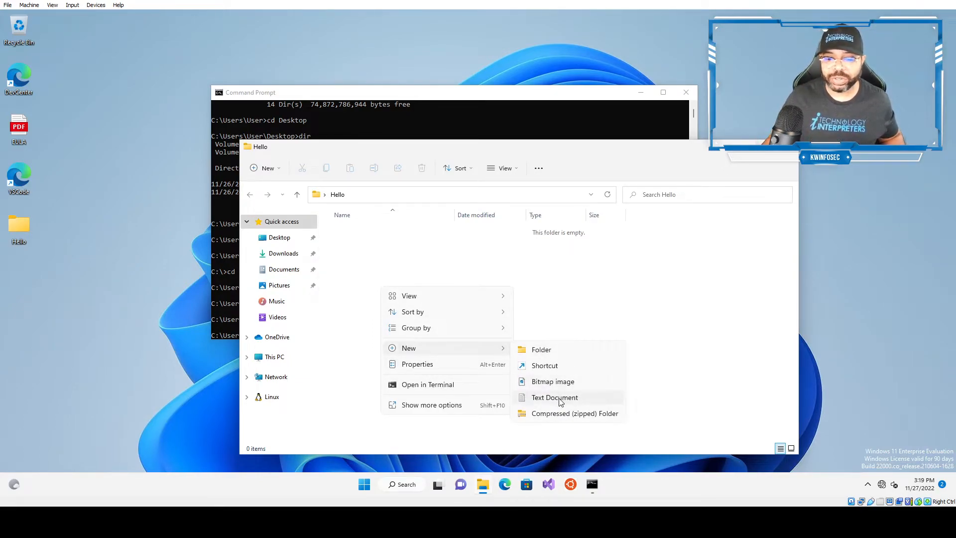
left_click(554, 397)
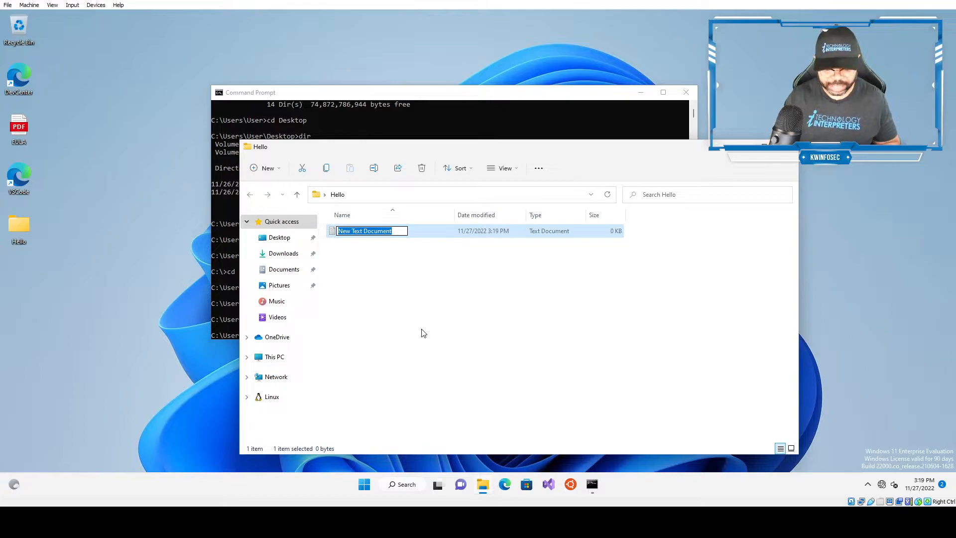
type("Doc")
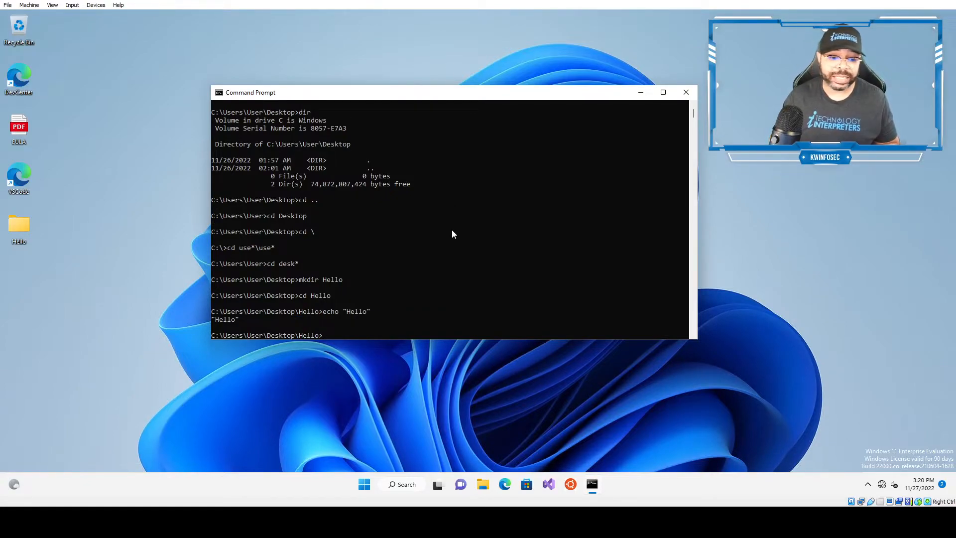
Echo Hello Everyone to the console, then start an echo command with a > redirect.
type("echo \"Hello\"")
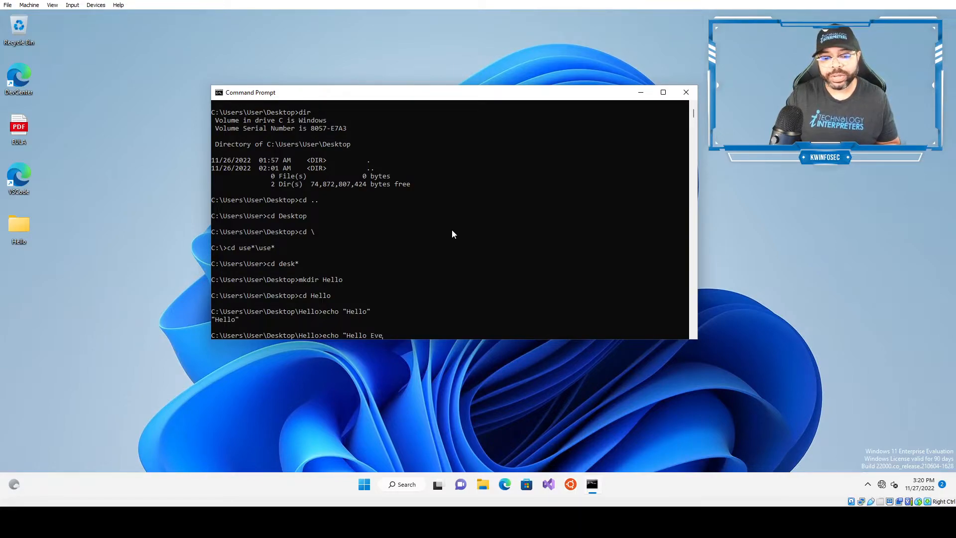
type("ryone\"")
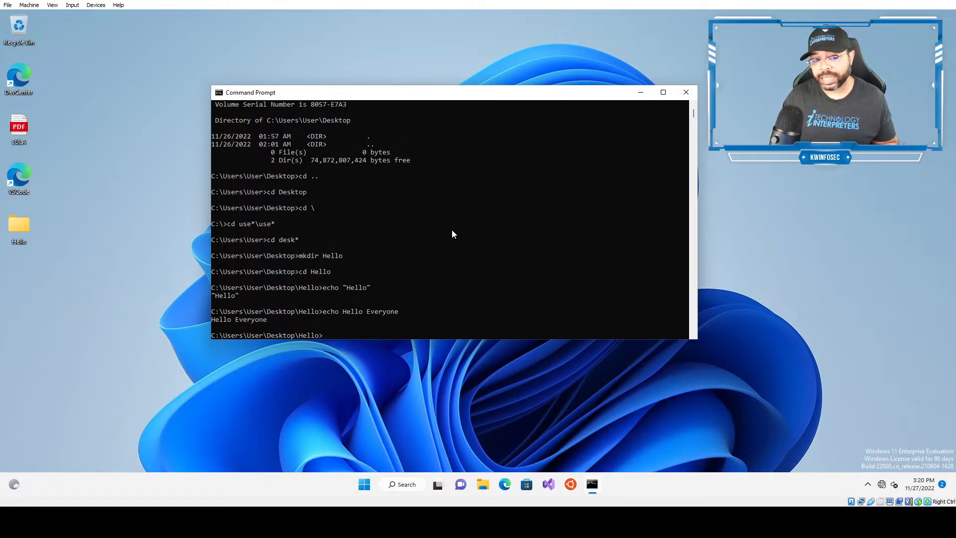
type("echo Hello Everyone")
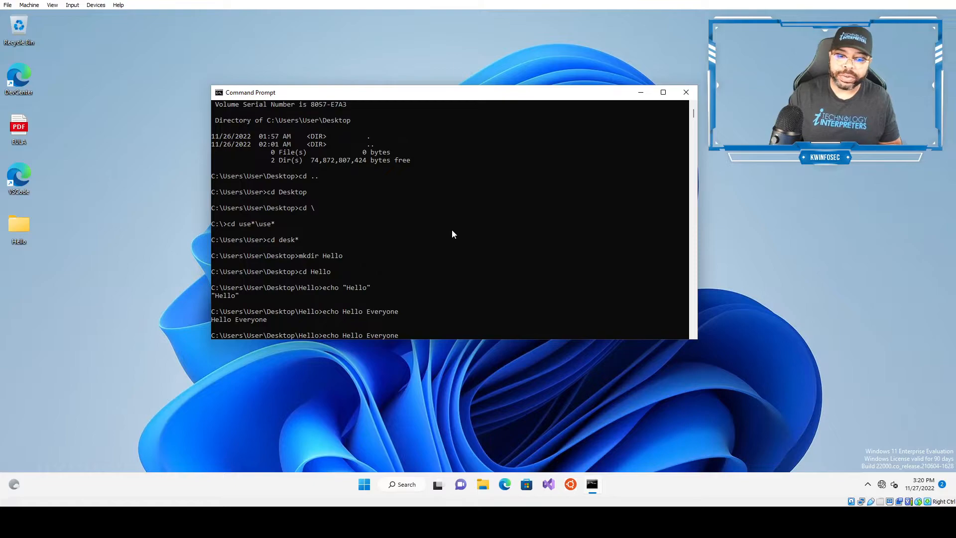
type(">")
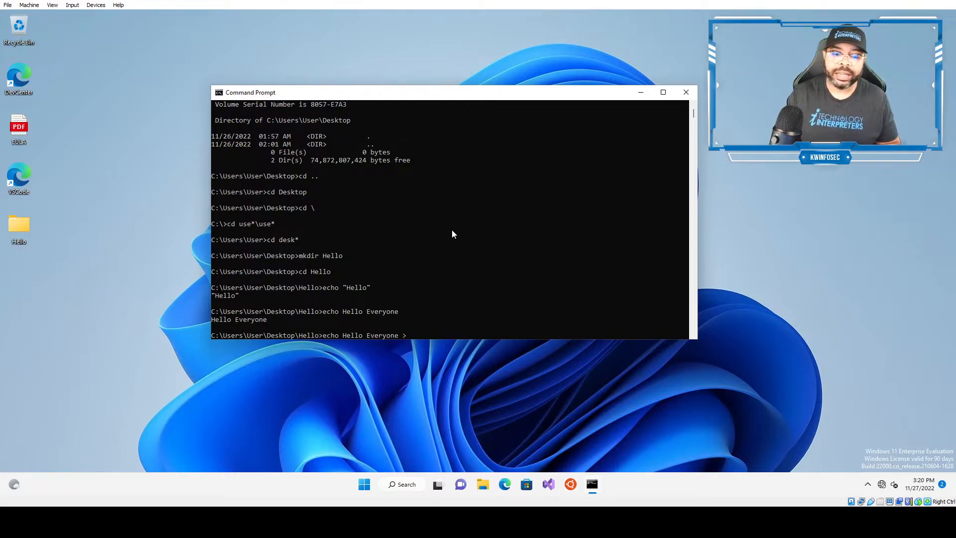
Redirect the echo output into "I Made This File with Command Line.txt".
type("I")
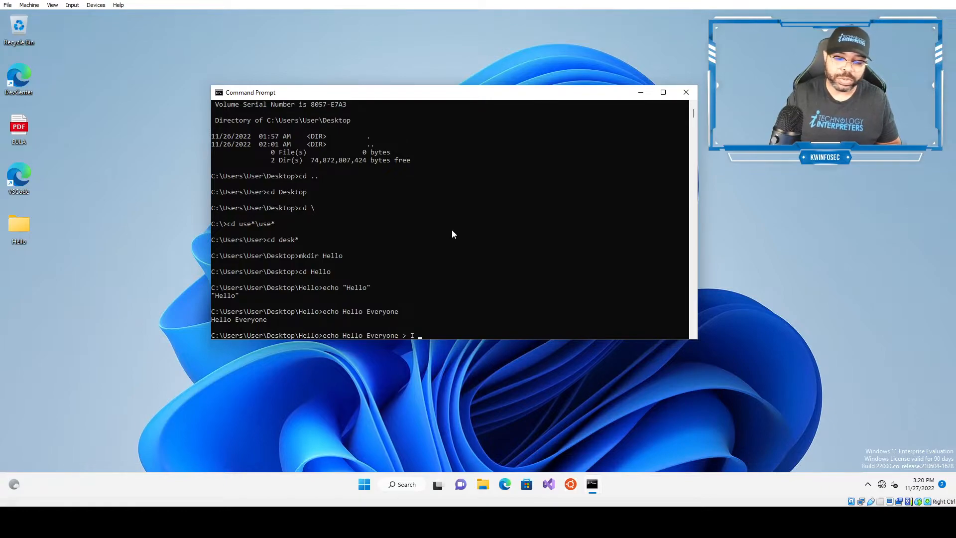
type("Made")
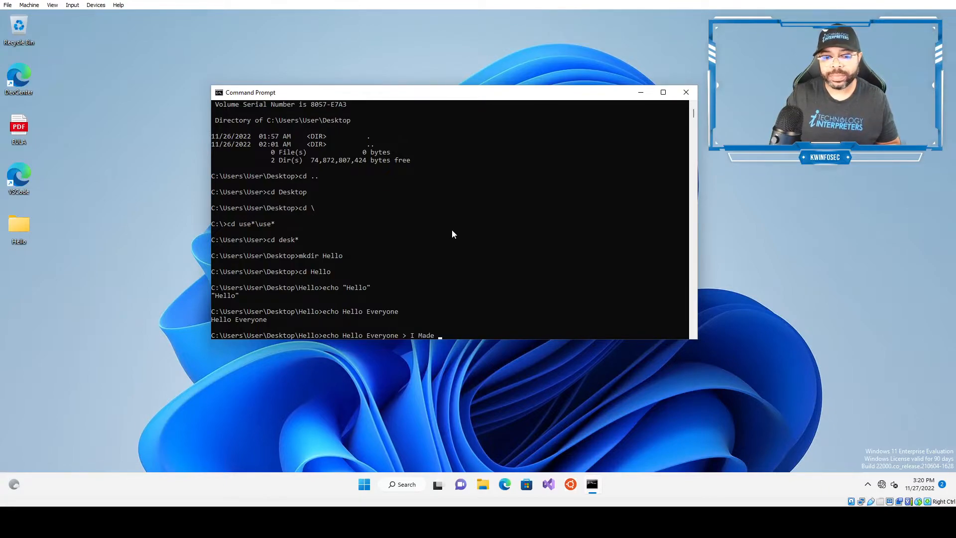
type("This")
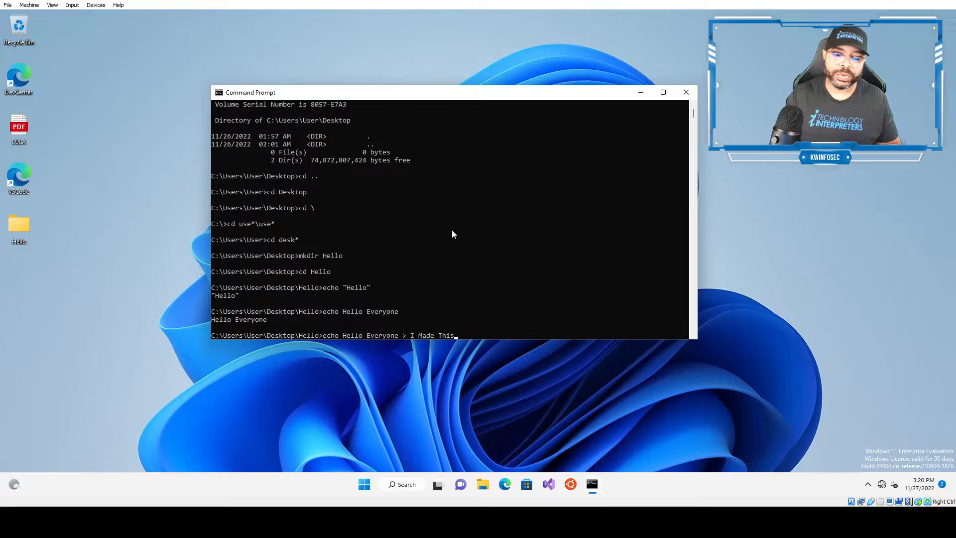
type("\"I M")
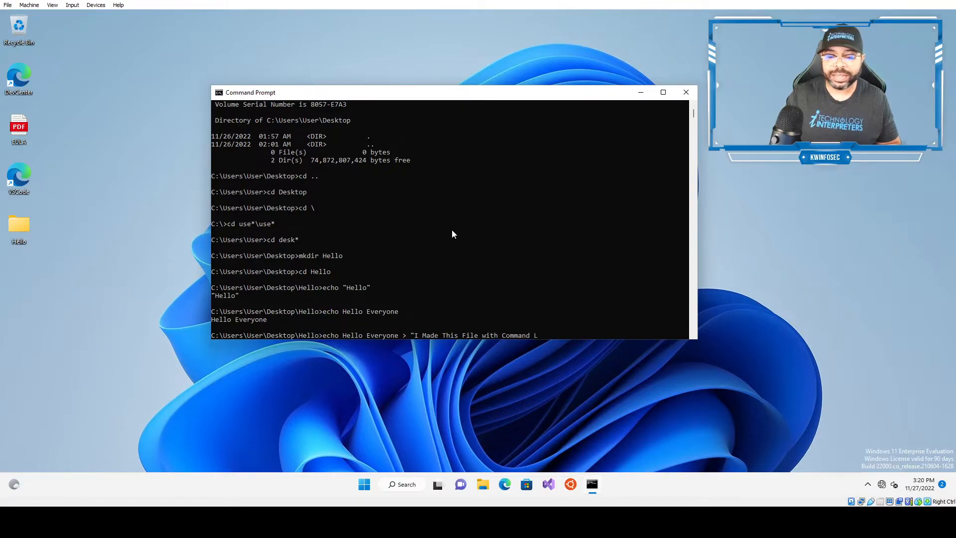
type("Line.txt\"")
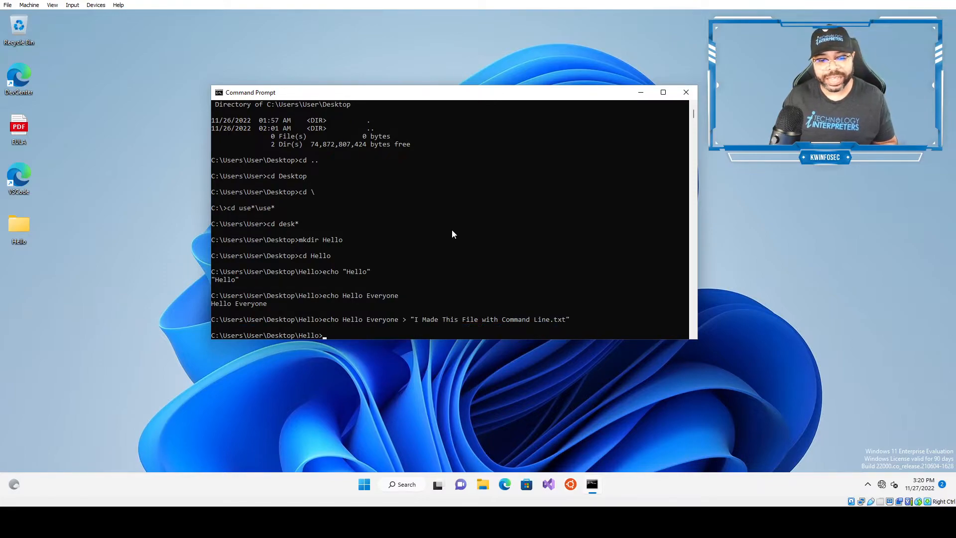
mouse_move(515, 229)
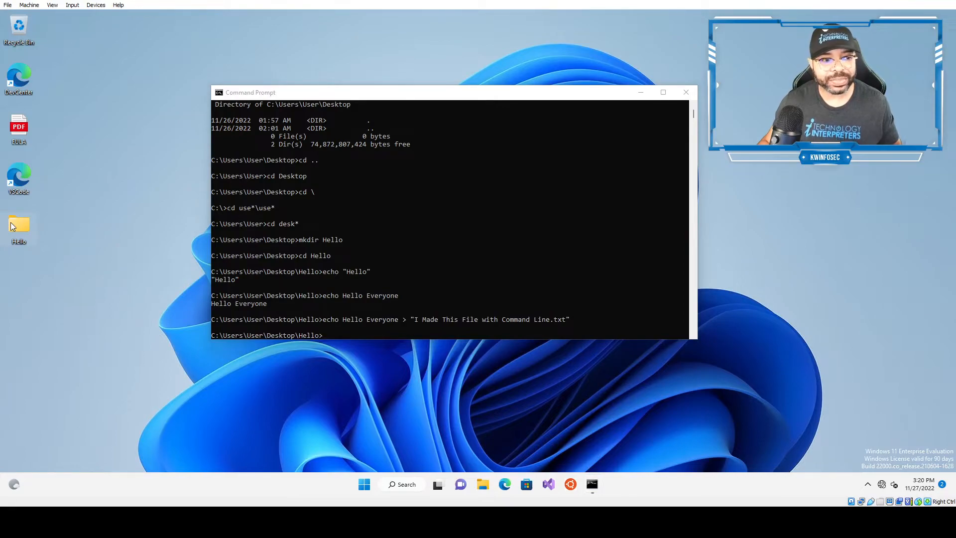
double_click(18, 229)
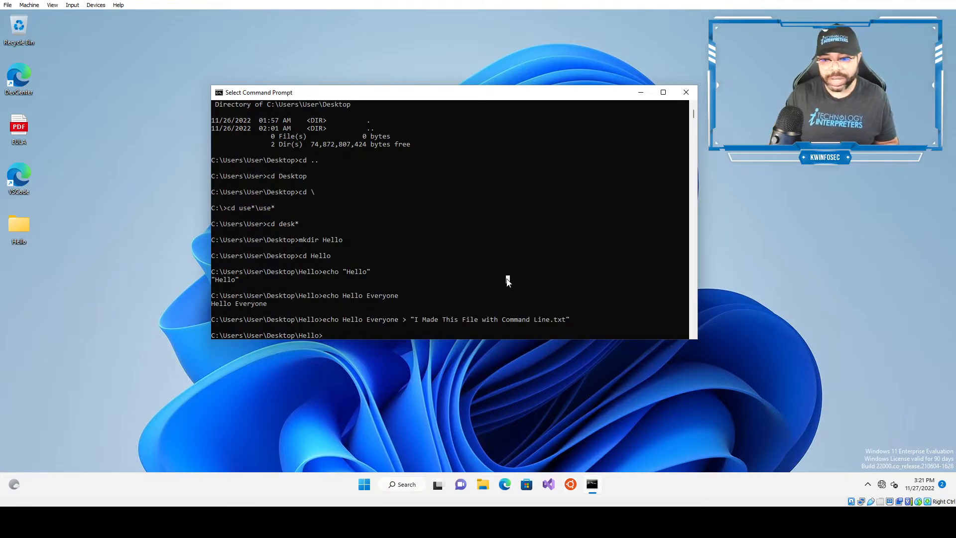
Return to Desktop, list it, and run rmdir Hello, which fails as not empty.
type("cd ..")
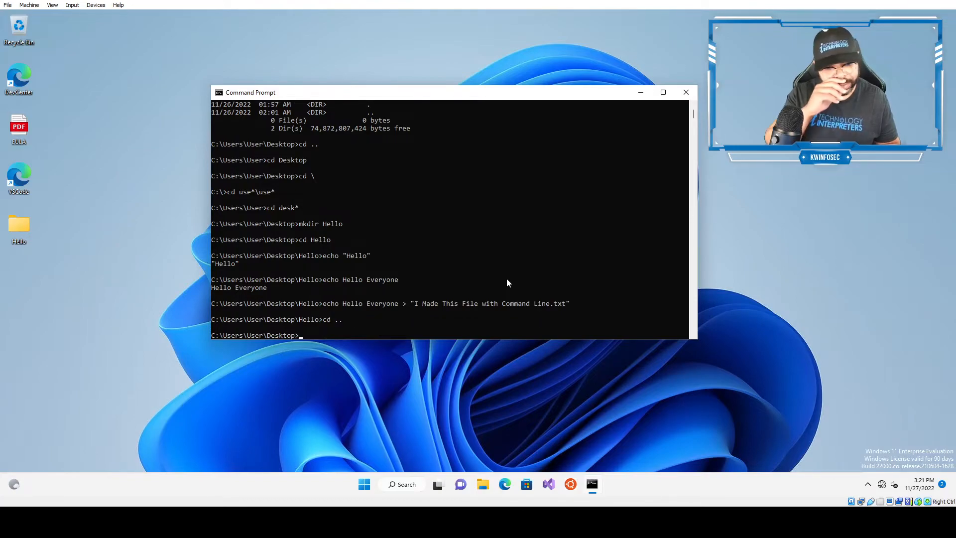
type("dir")
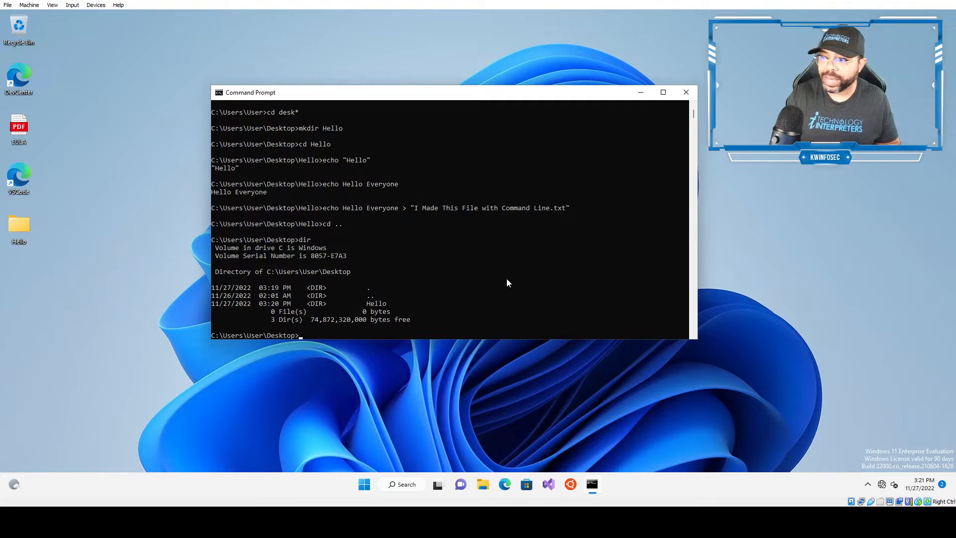
type("rmdir")
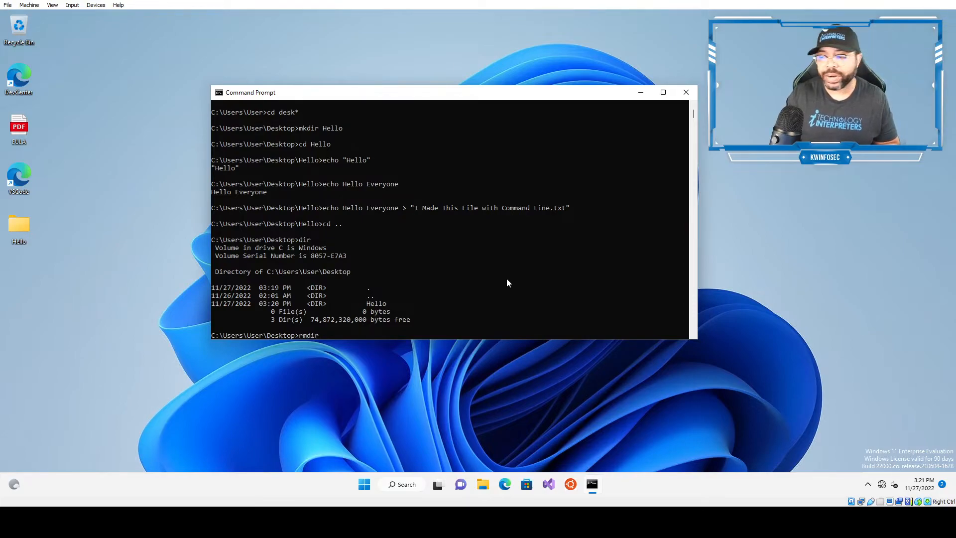
type("Hello")
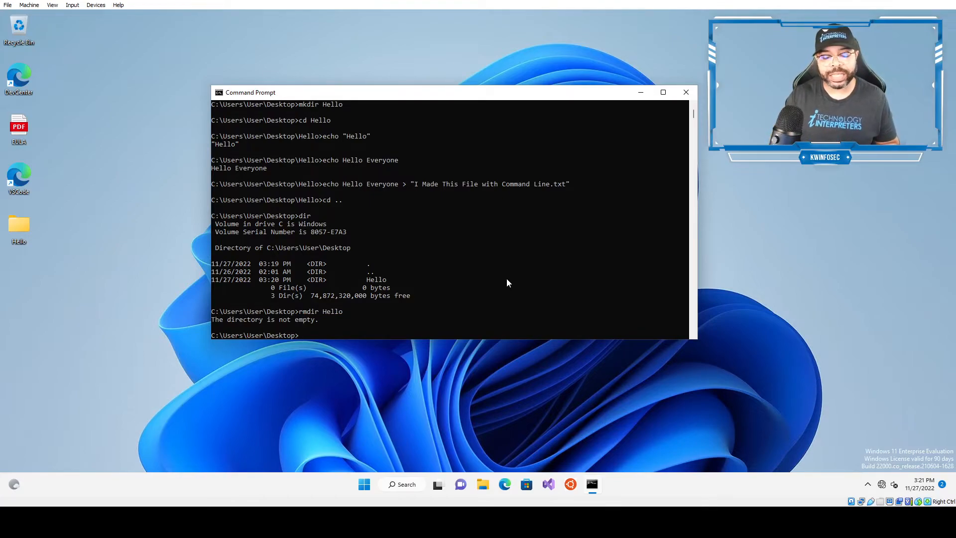
type("rmdir Hello /")
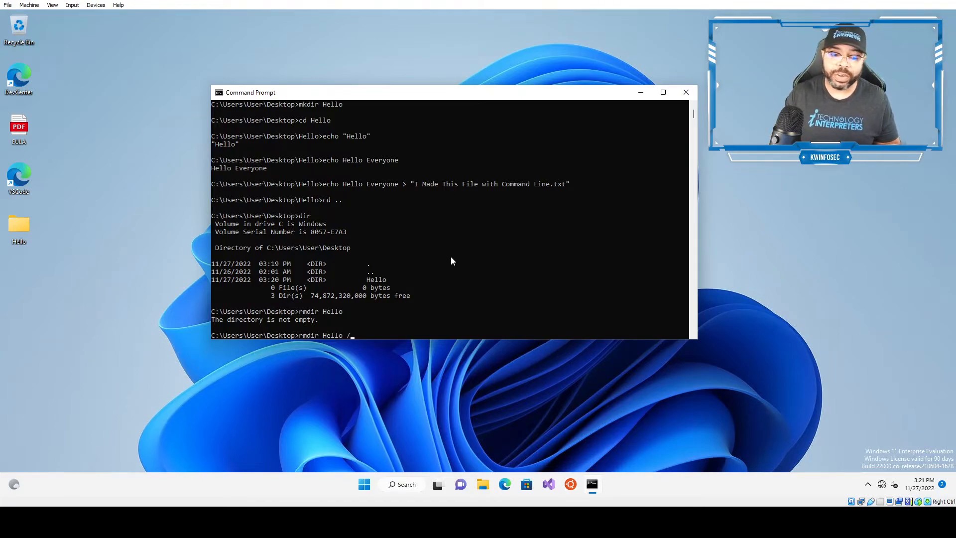
Remove the Hello folder and its contents with rmdir /s, confirming with Y.
type("s")
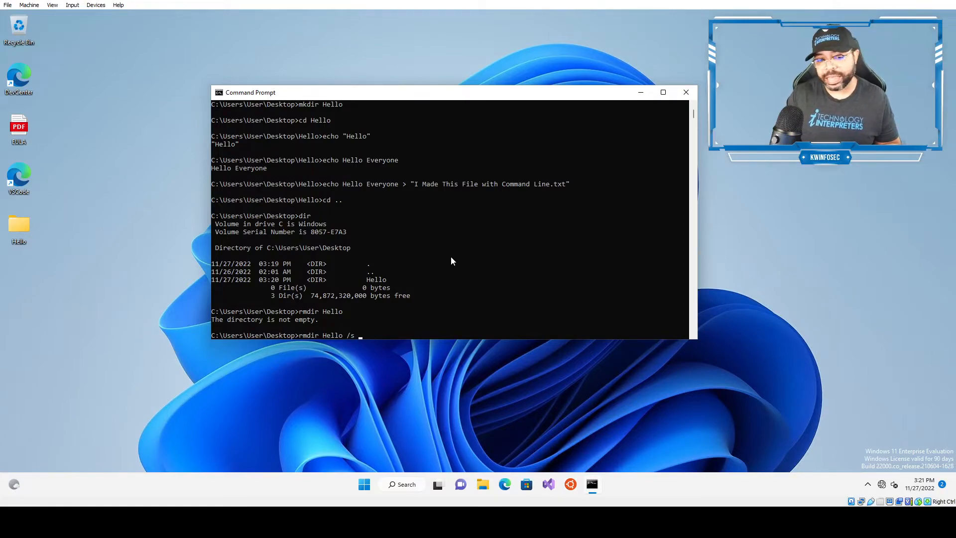
type("Hello")
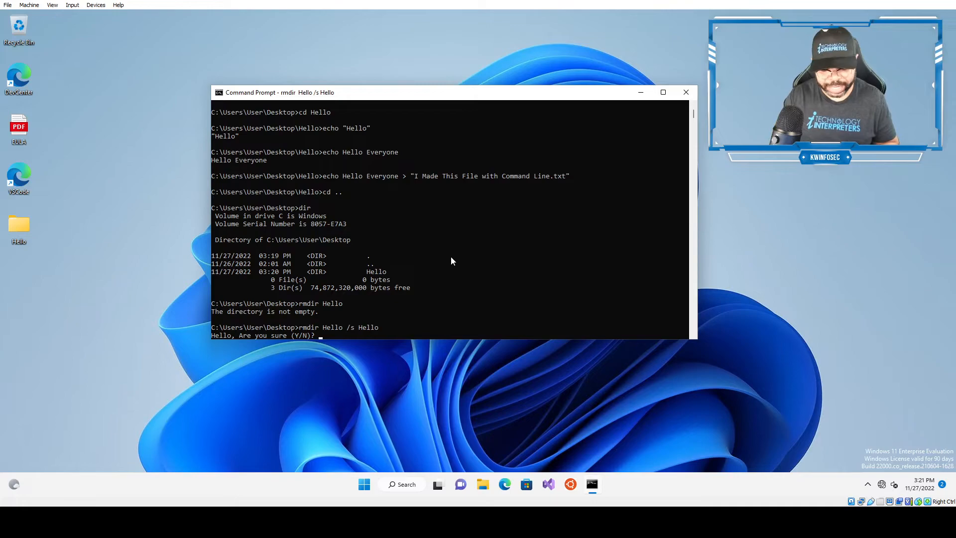
type("Y")
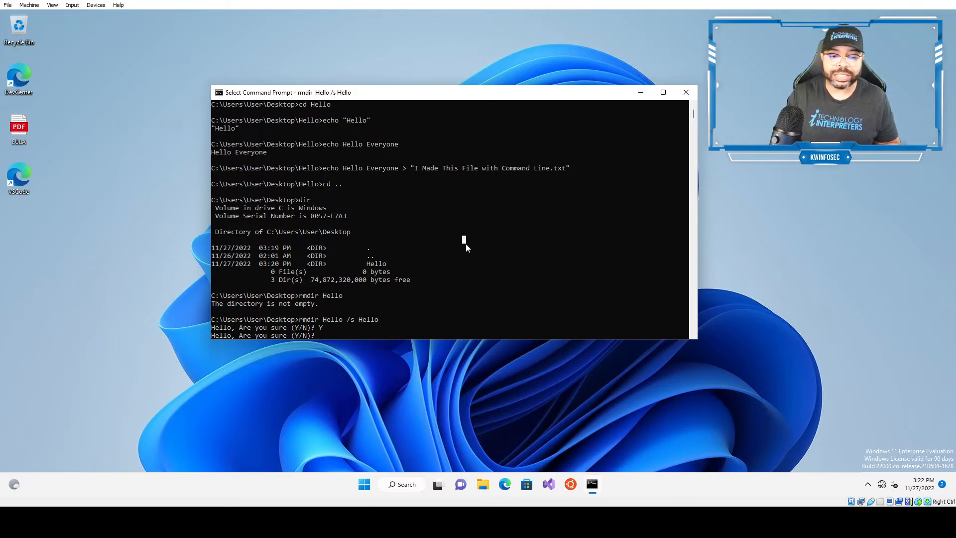
type("e")
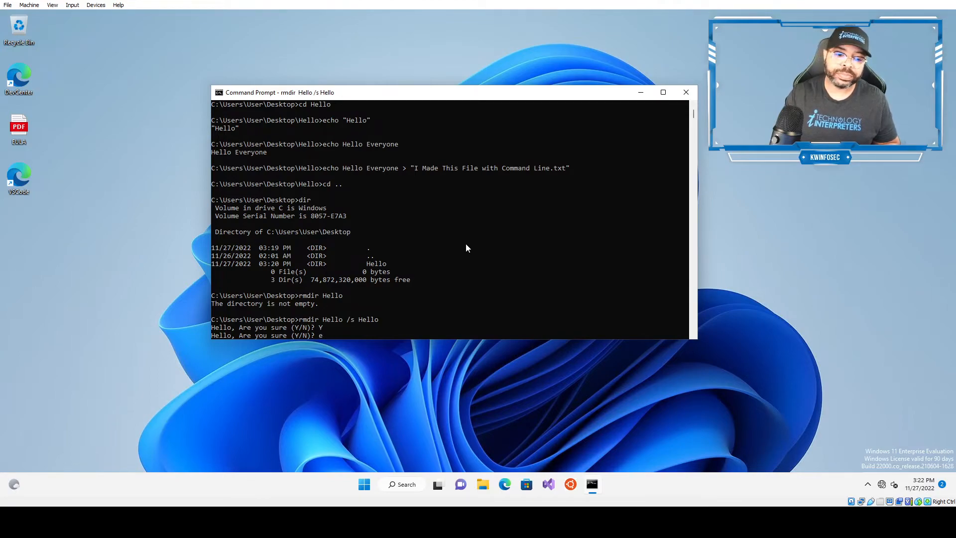
type("echo d")
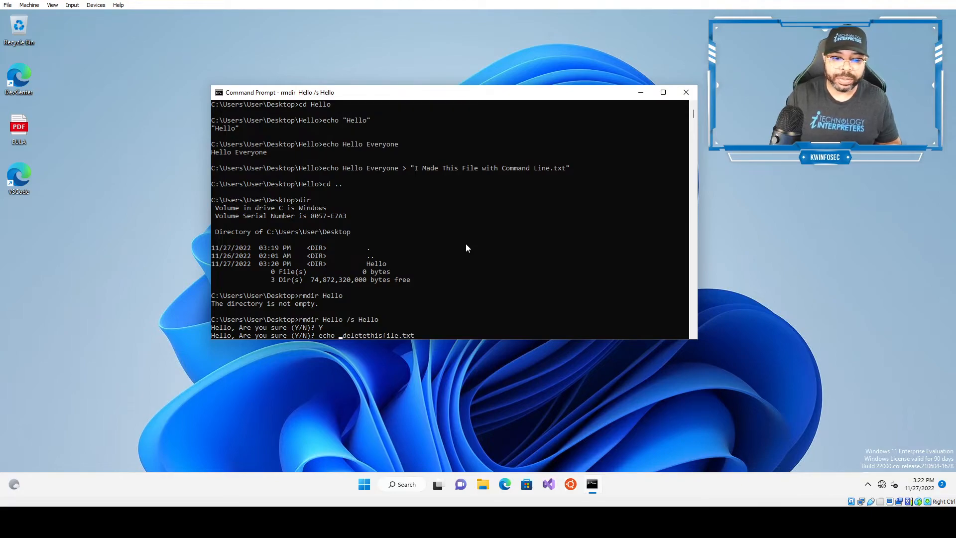
type("somehting >")
type("Y")
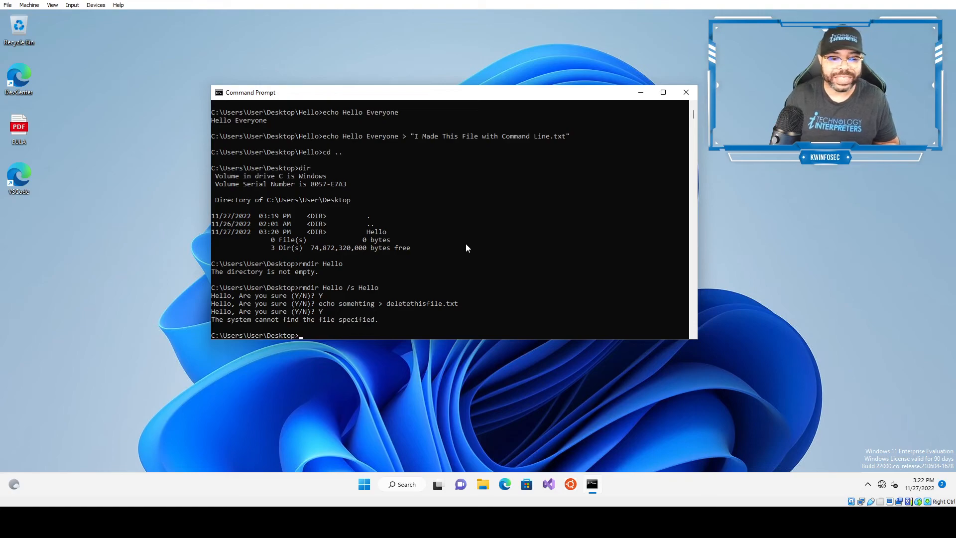
Create deletethisfile.txt on the Desktop via echo somehting > deletethisfile.txt, then begin a del command.
type("echo somehting > deletethisfile.txt")
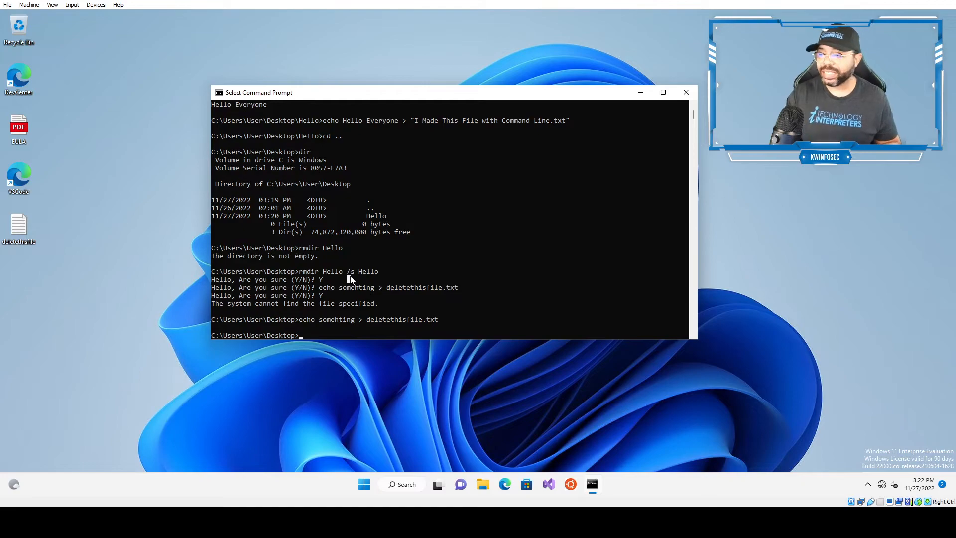
type("del")
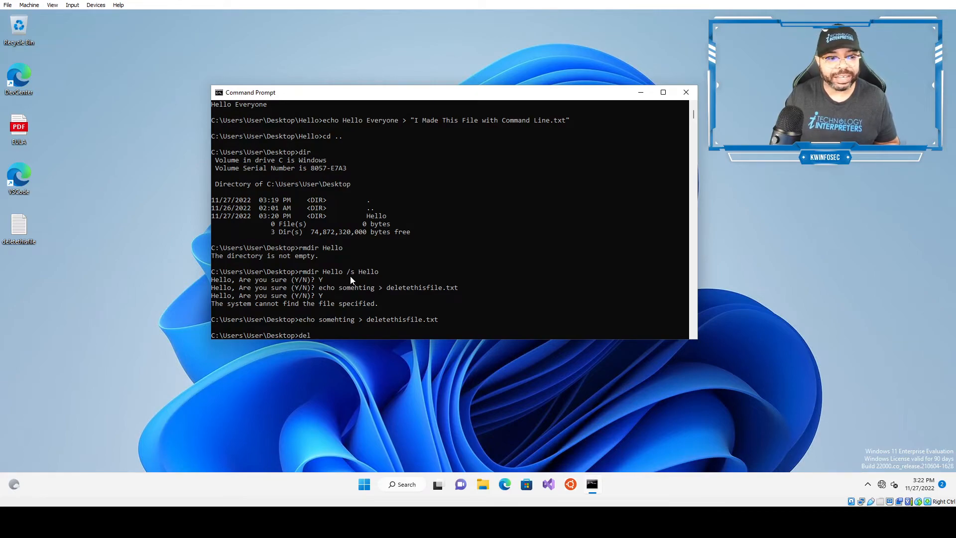
Delete deletethisfile.txt with del, then run whoami to show the signed-in user account.
type("deletethisfile.txt")
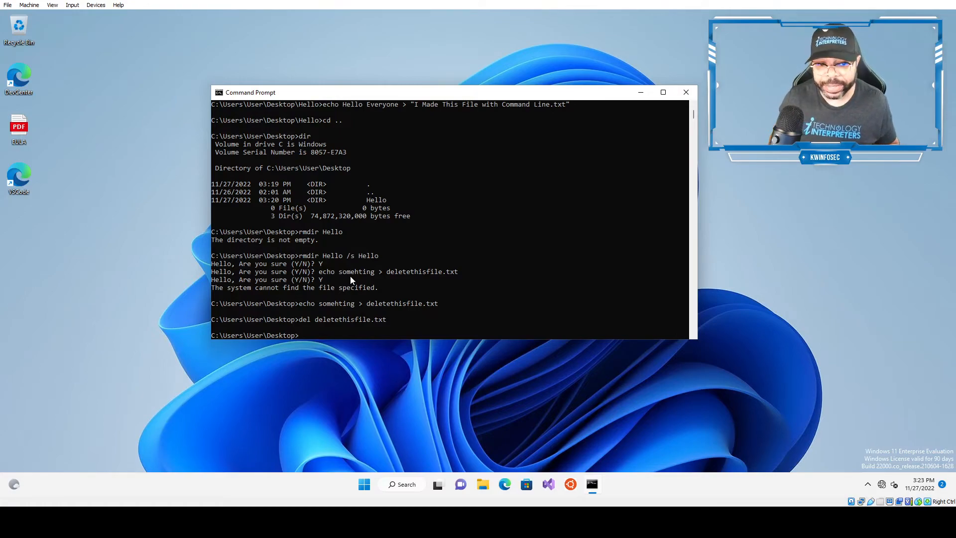
type("w")
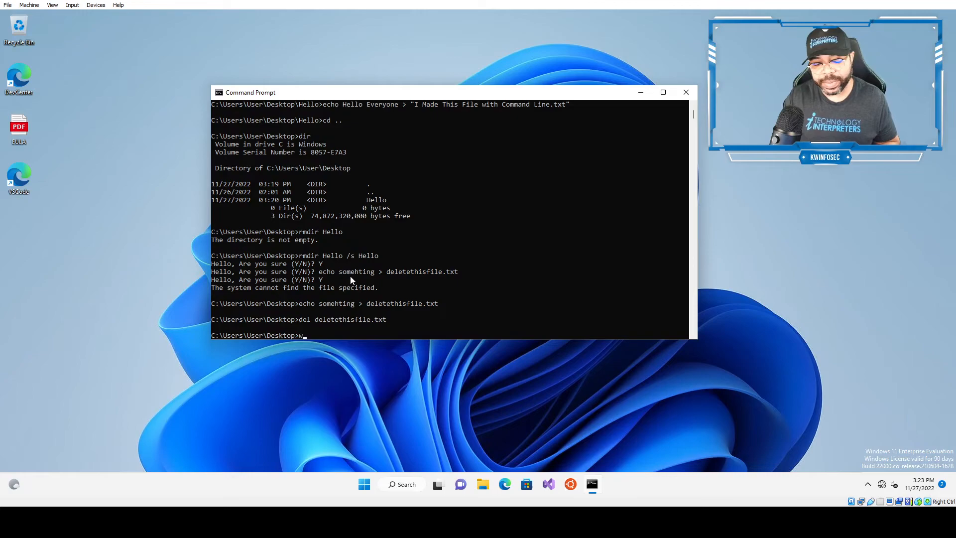
type("hoami")
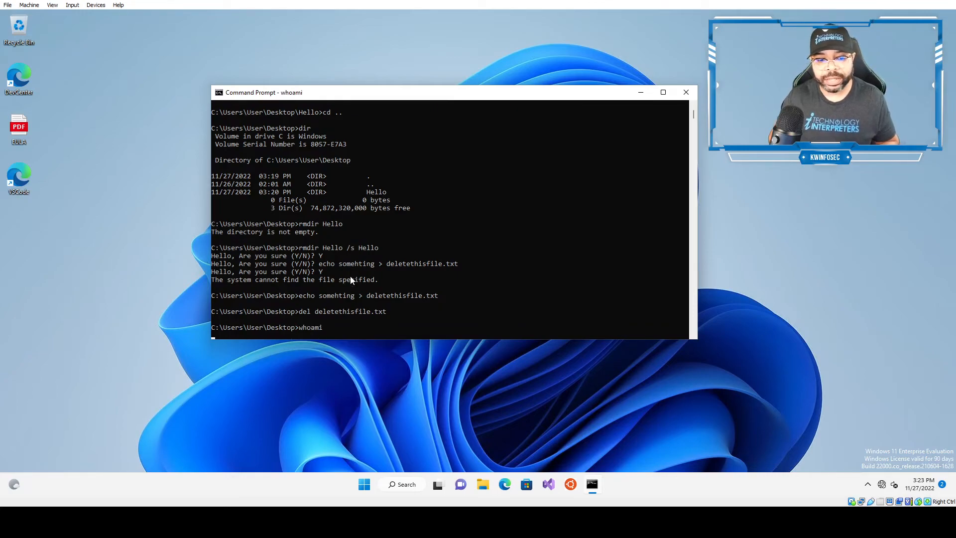